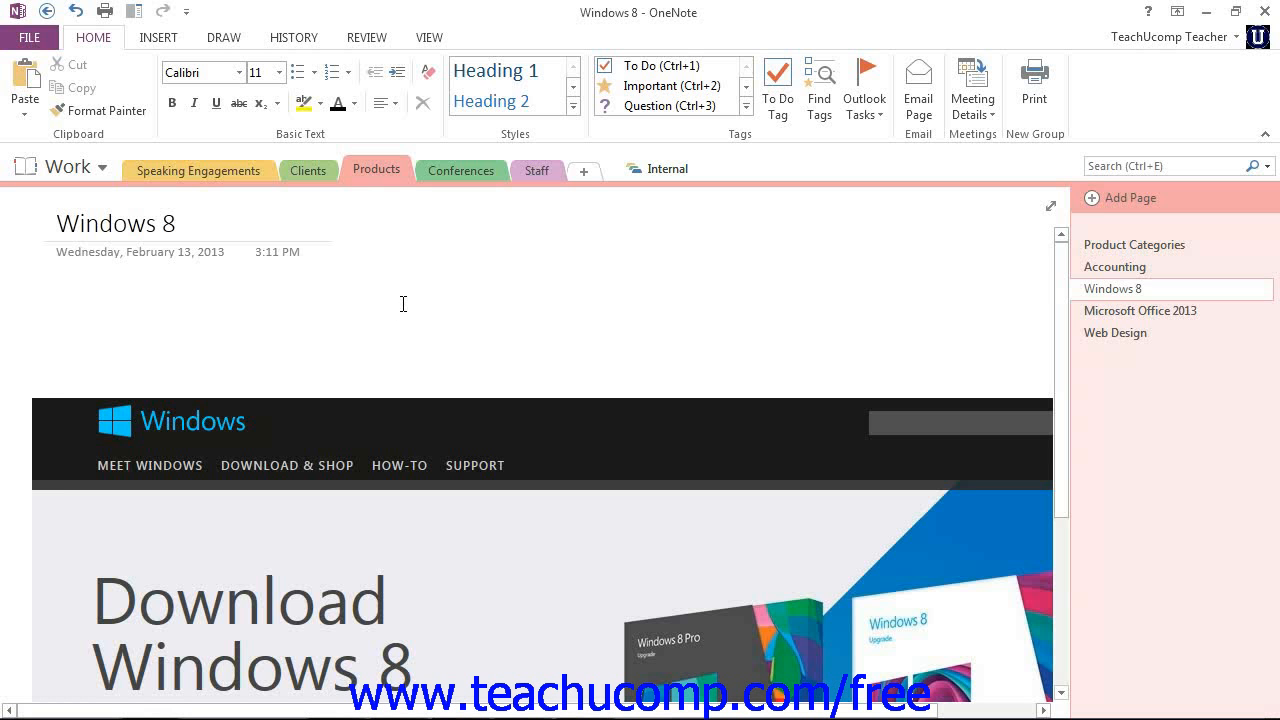
Start a new meeting invitation from the February 2013 calendar
click(400, 308)
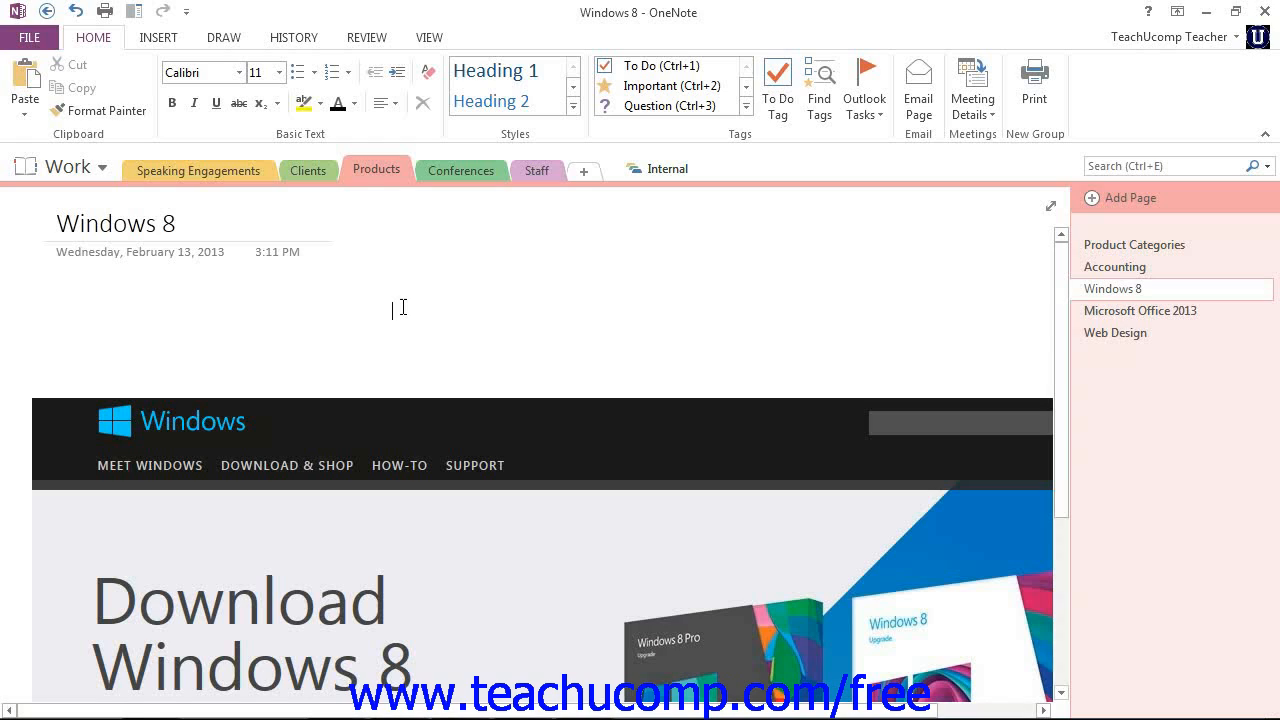
mouse_move(402, 308)
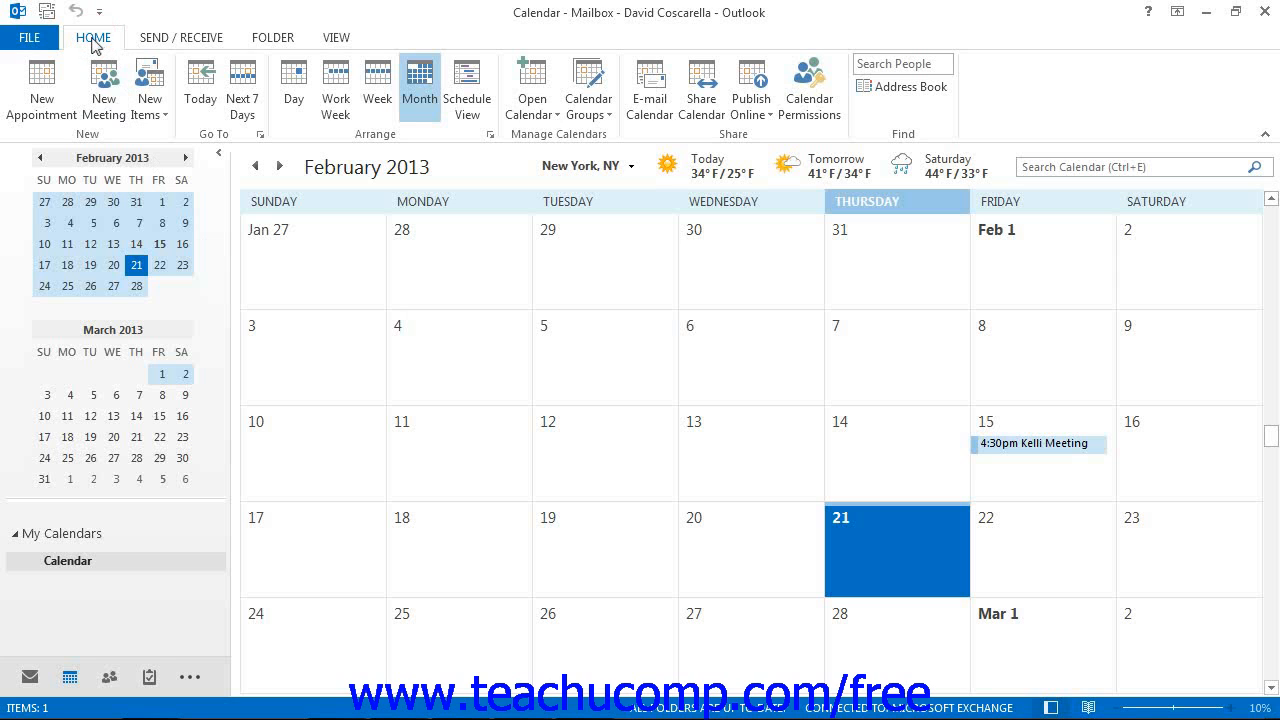
mouse_move(104, 90)
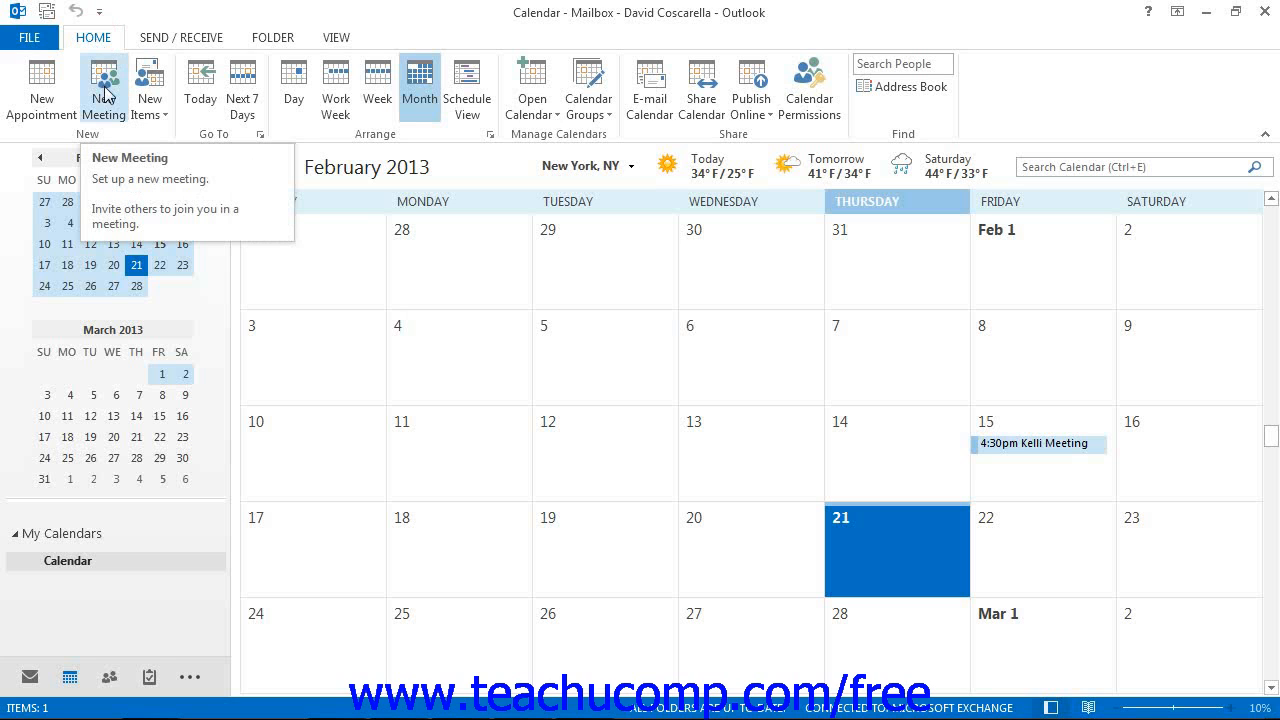
click(104, 88)
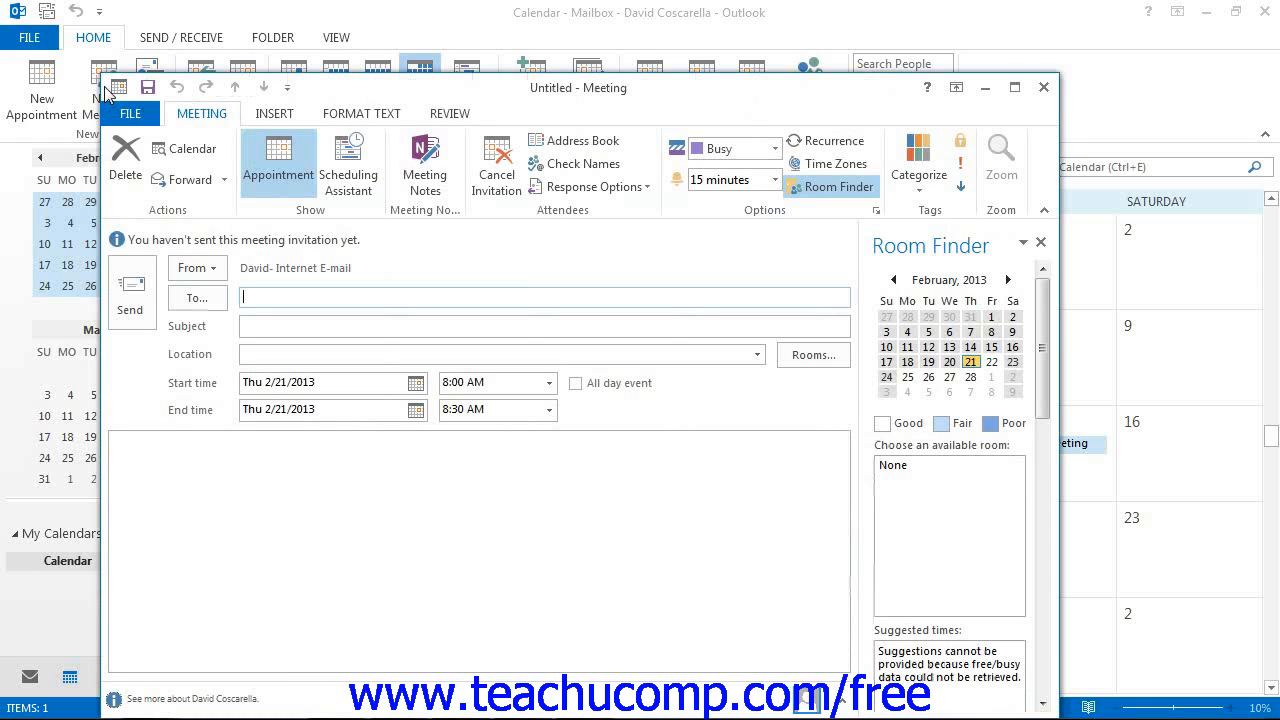
mouse_move(424, 160)
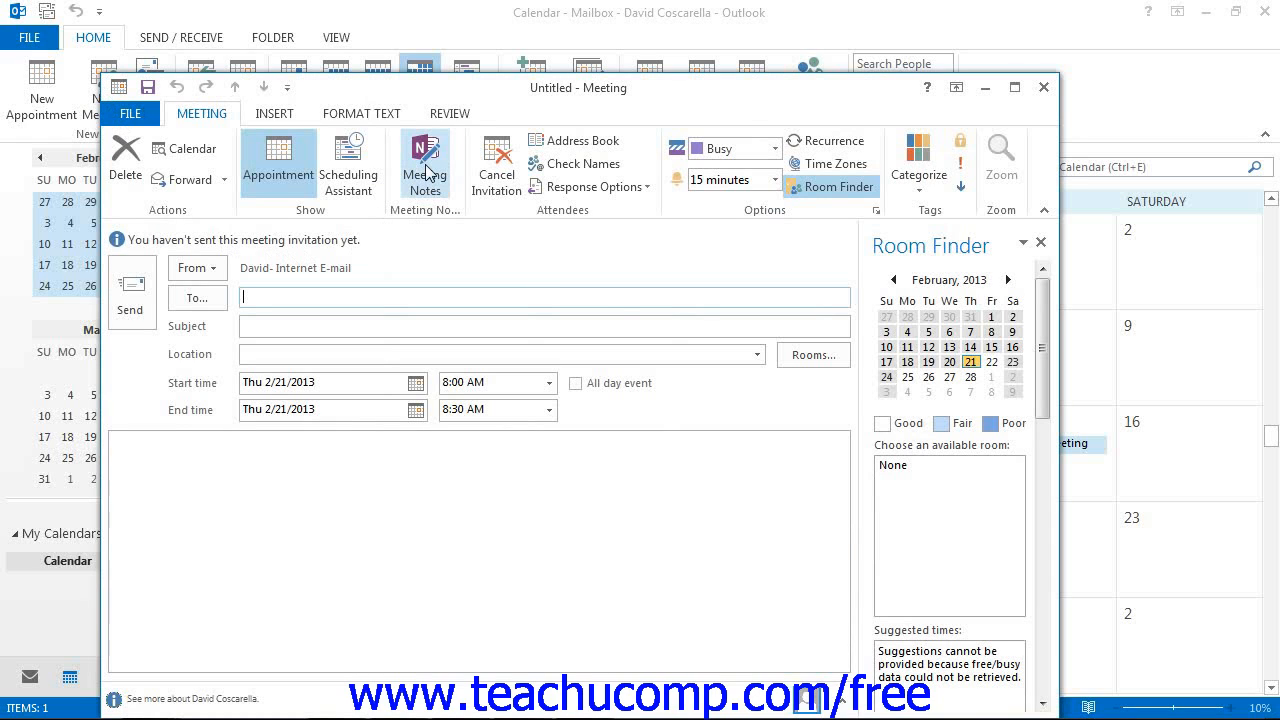
Choose to share OneNote meeting notes with the meeting
click(424, 160)
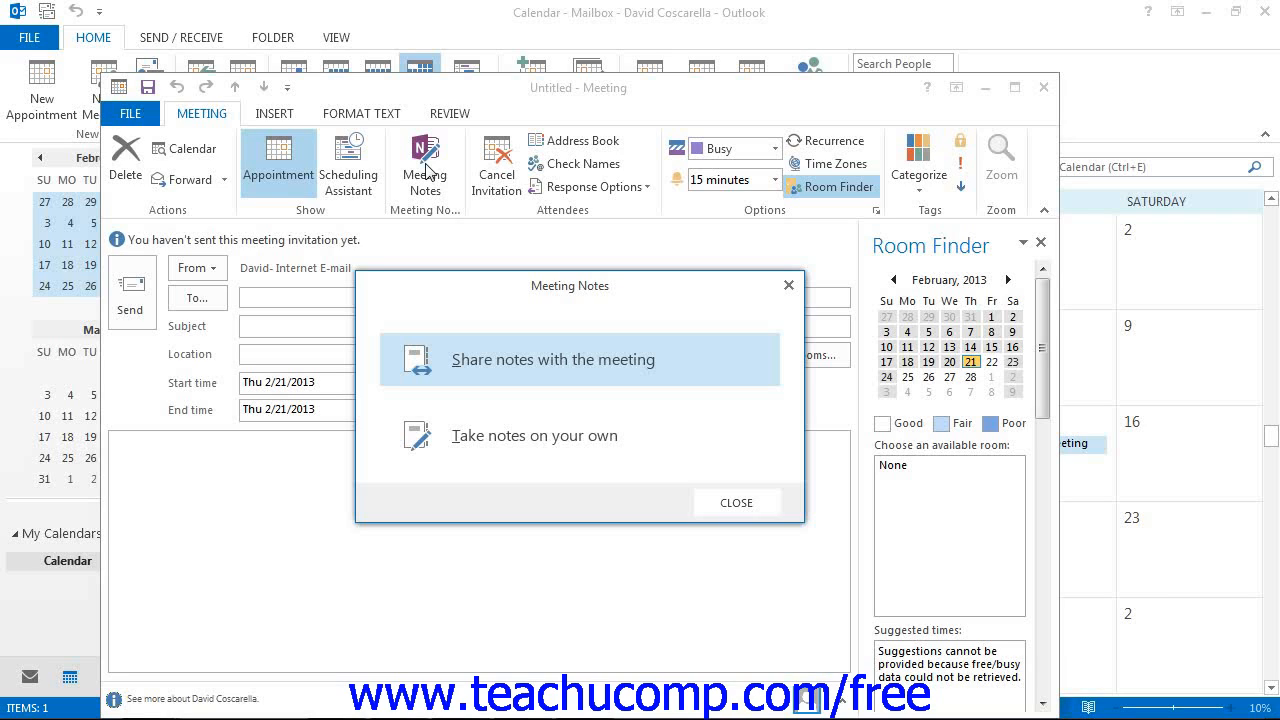
mouse_move(564, 384)
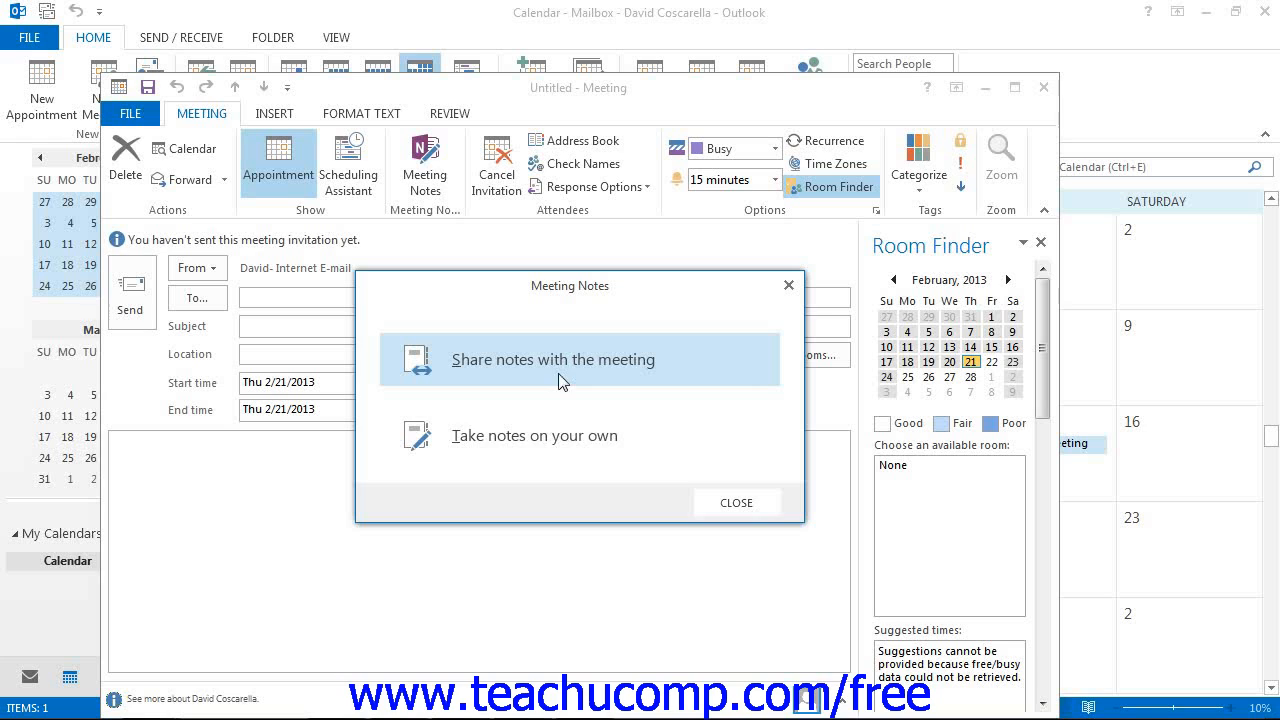
mouse_move(556, 452)
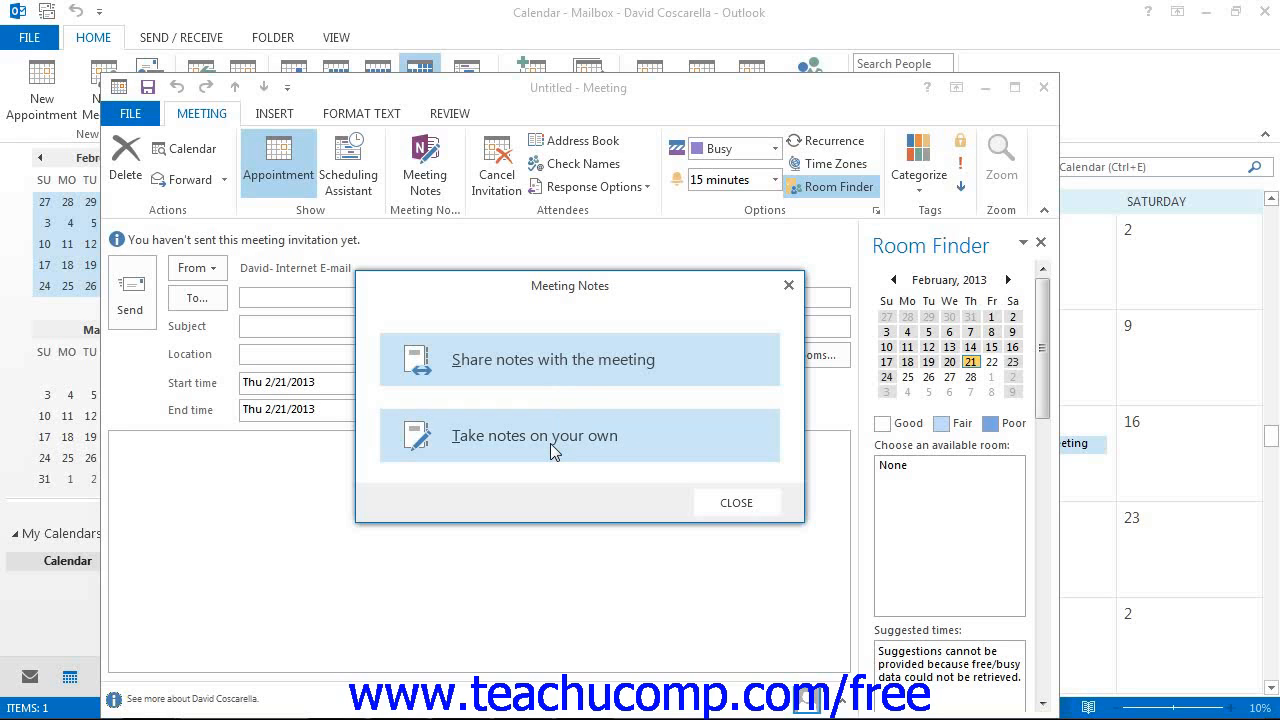
click(552, 360)
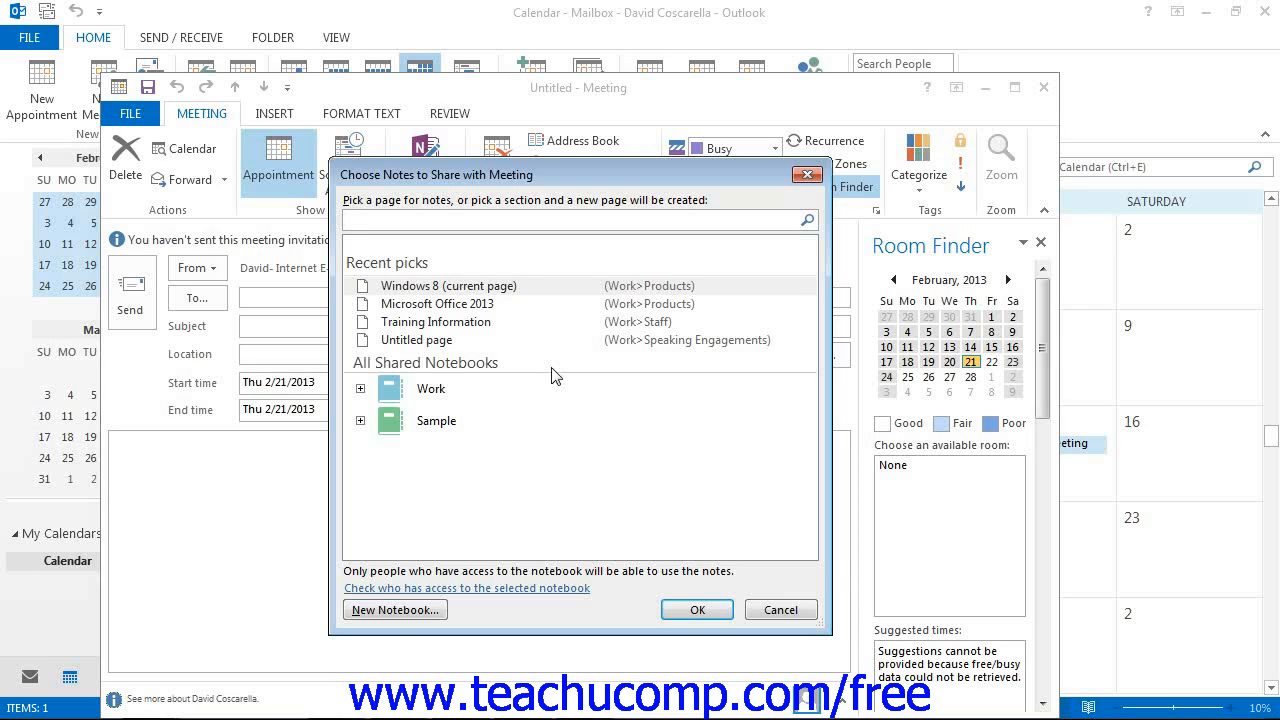
mouse_move(496, 384)
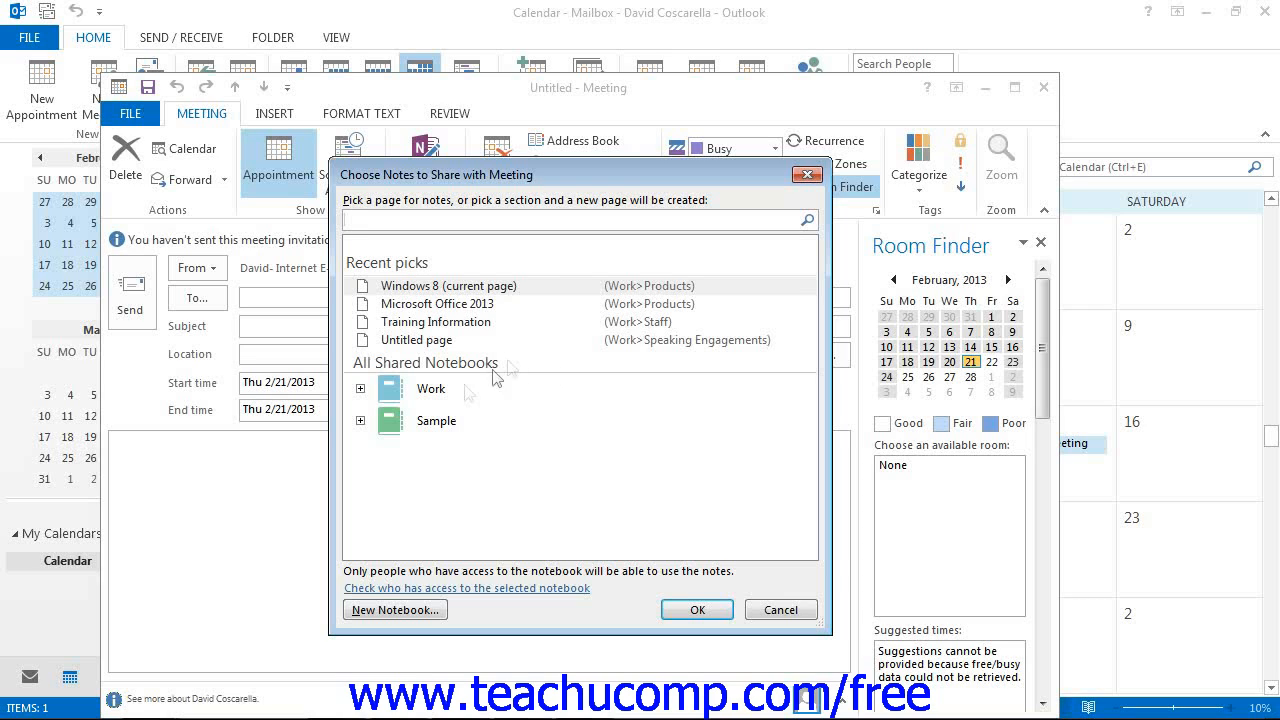
Select the Windows 8 page under Work > Products as the shared meeting notes
click(360, 388)
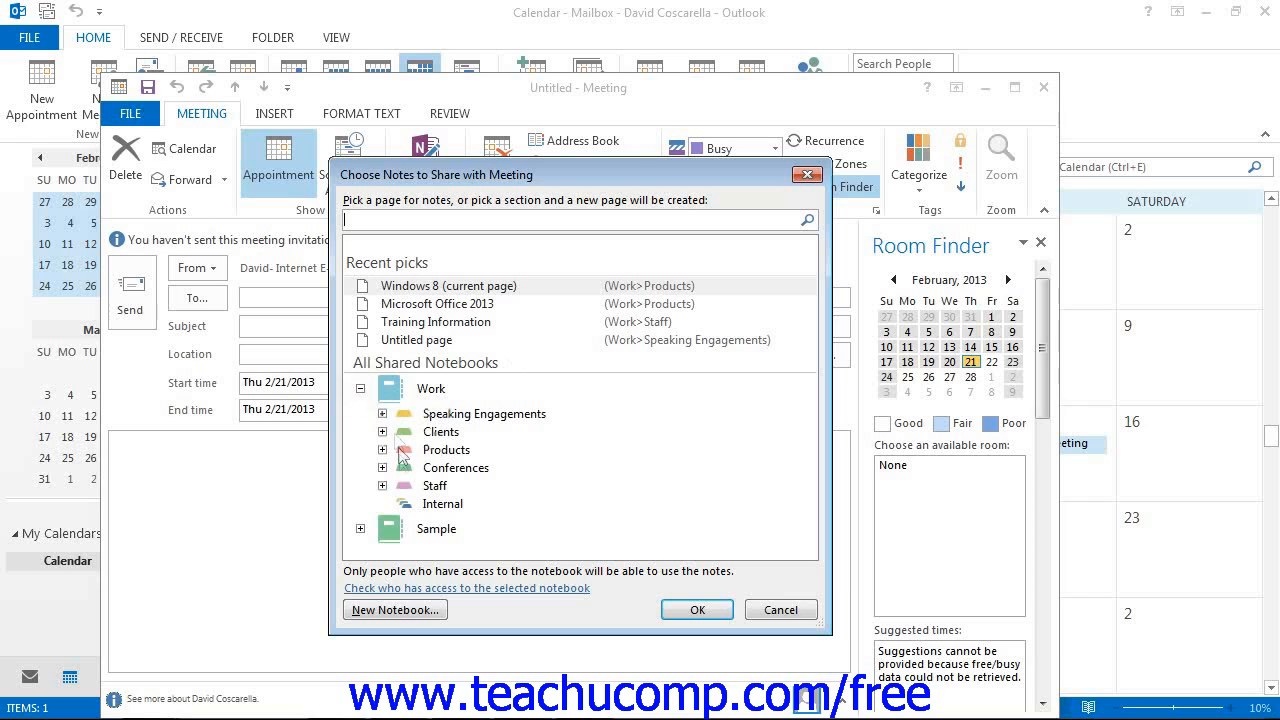
click(382, 448)
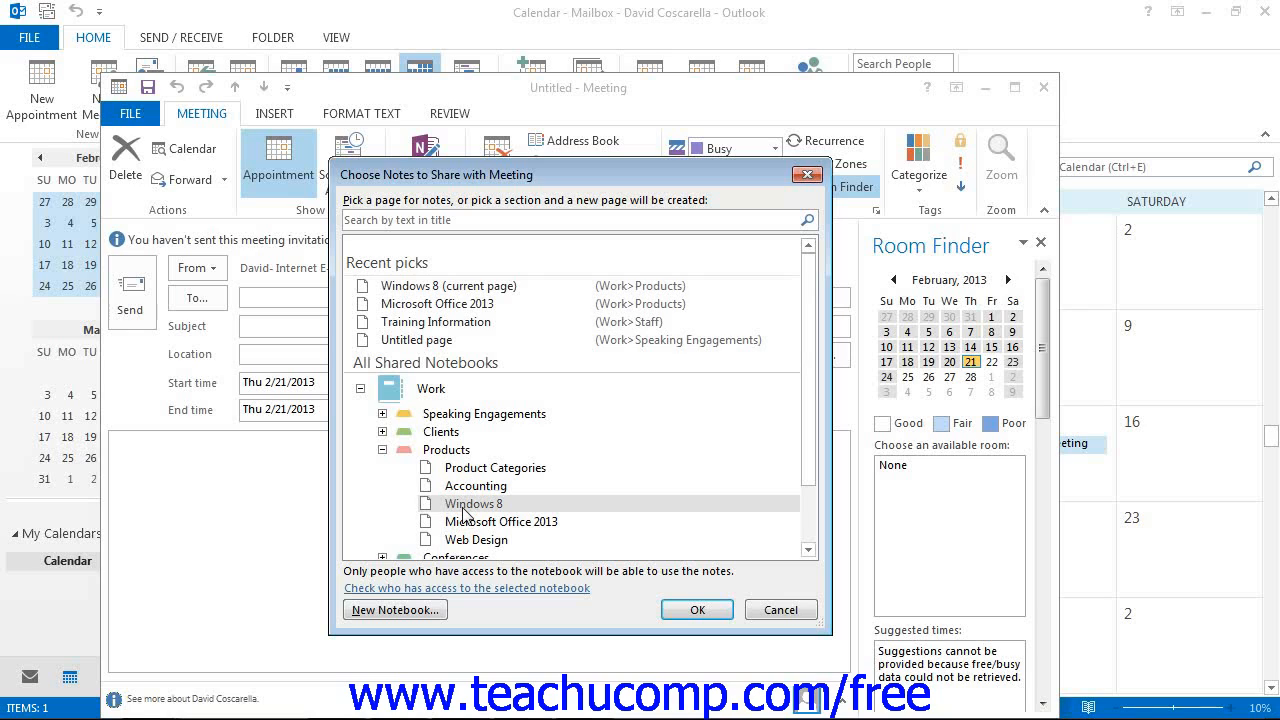
mouse_move(464, 584)
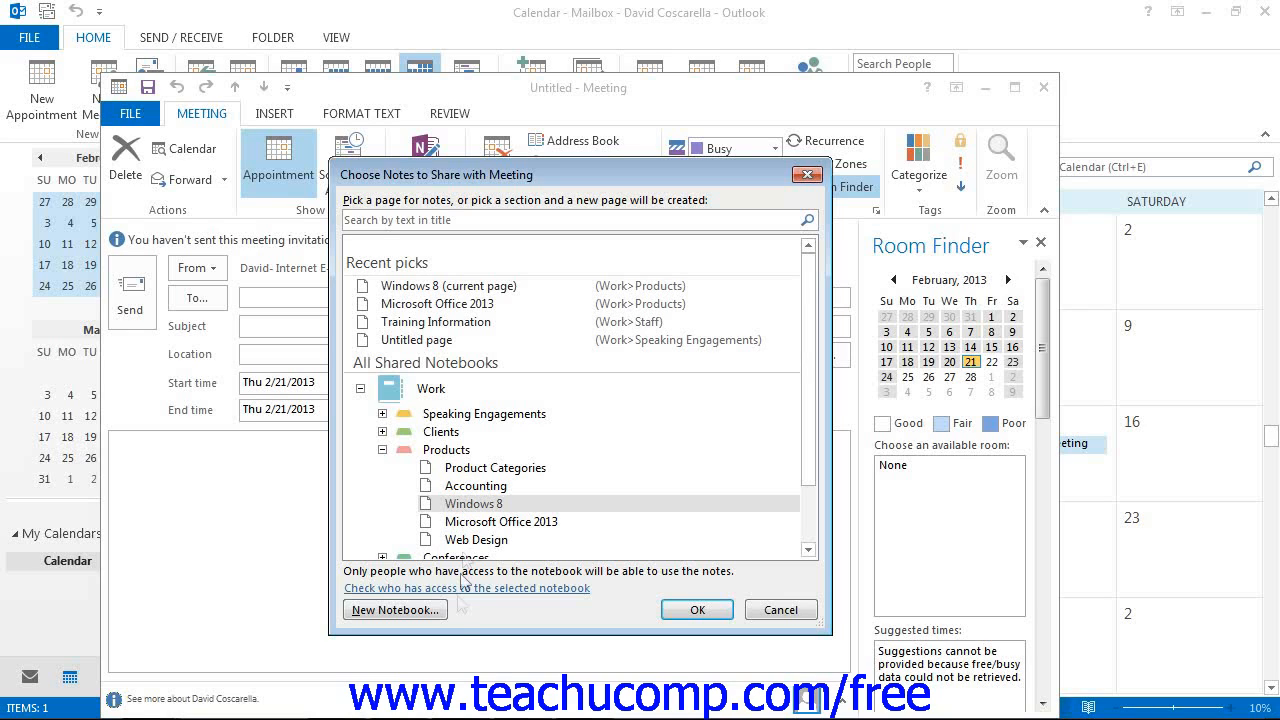
mouse_move(460, 620)
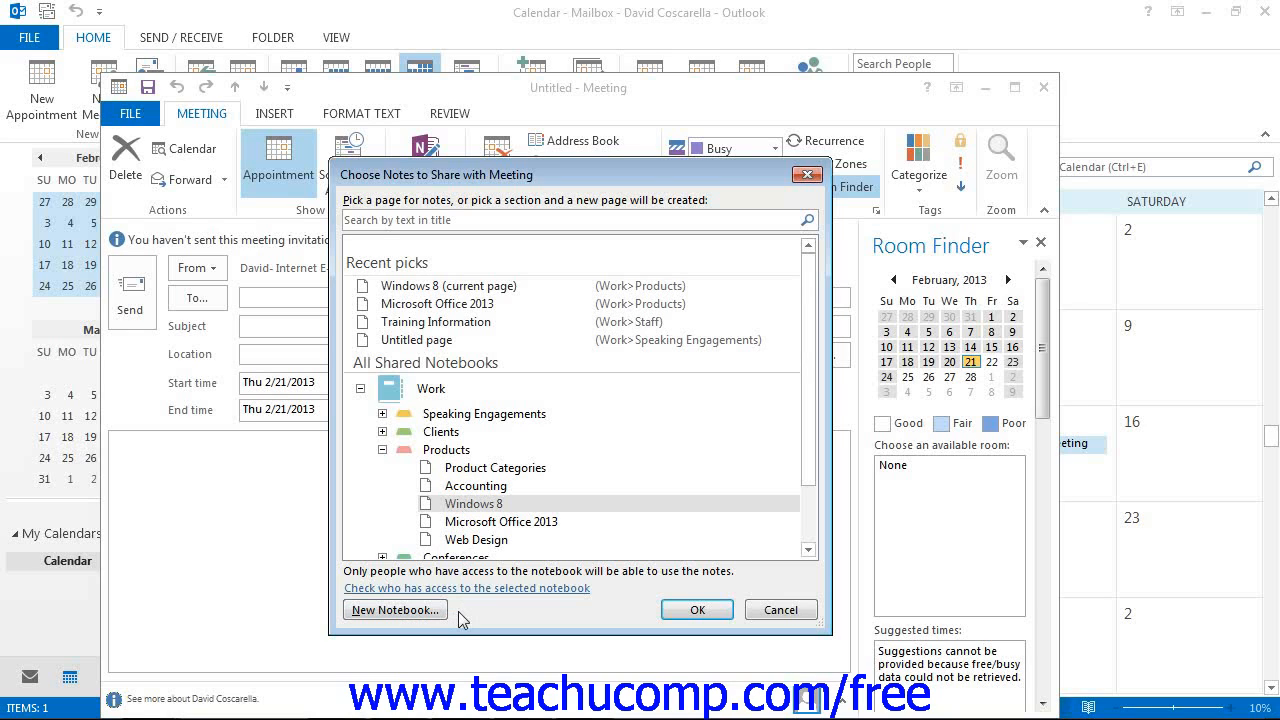
mouse_move(540, 496)
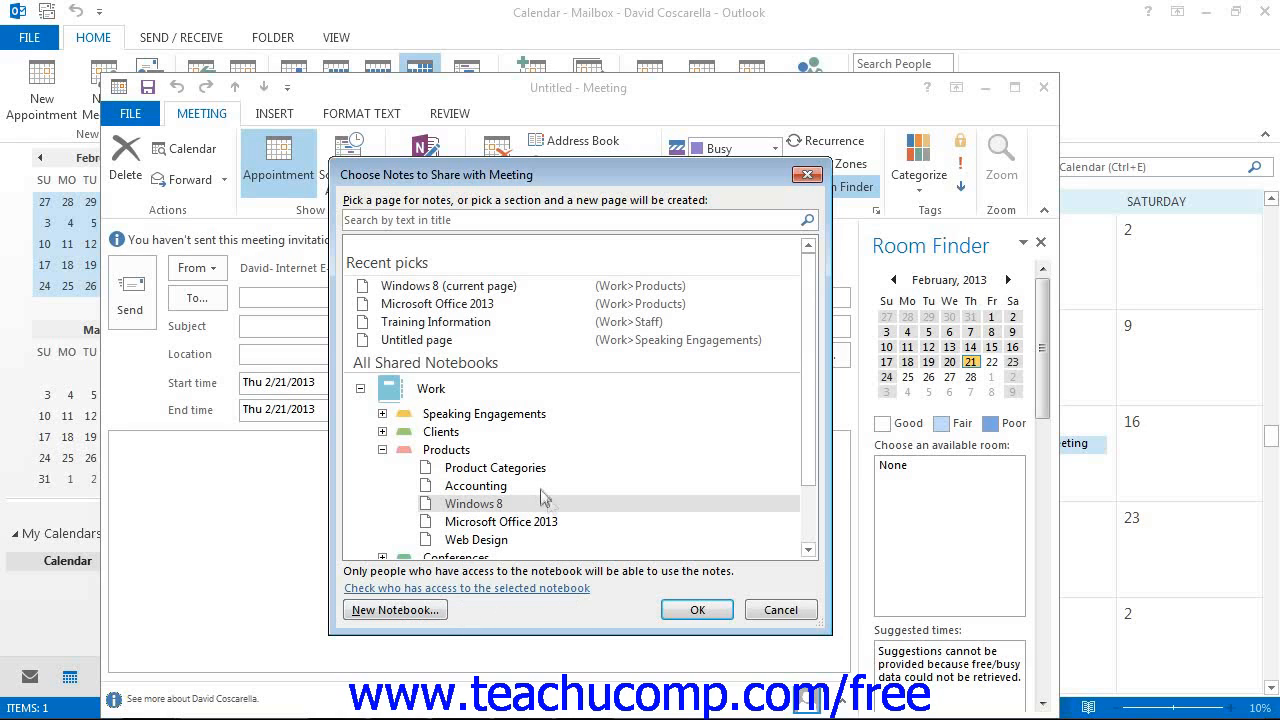
click(696, 608)
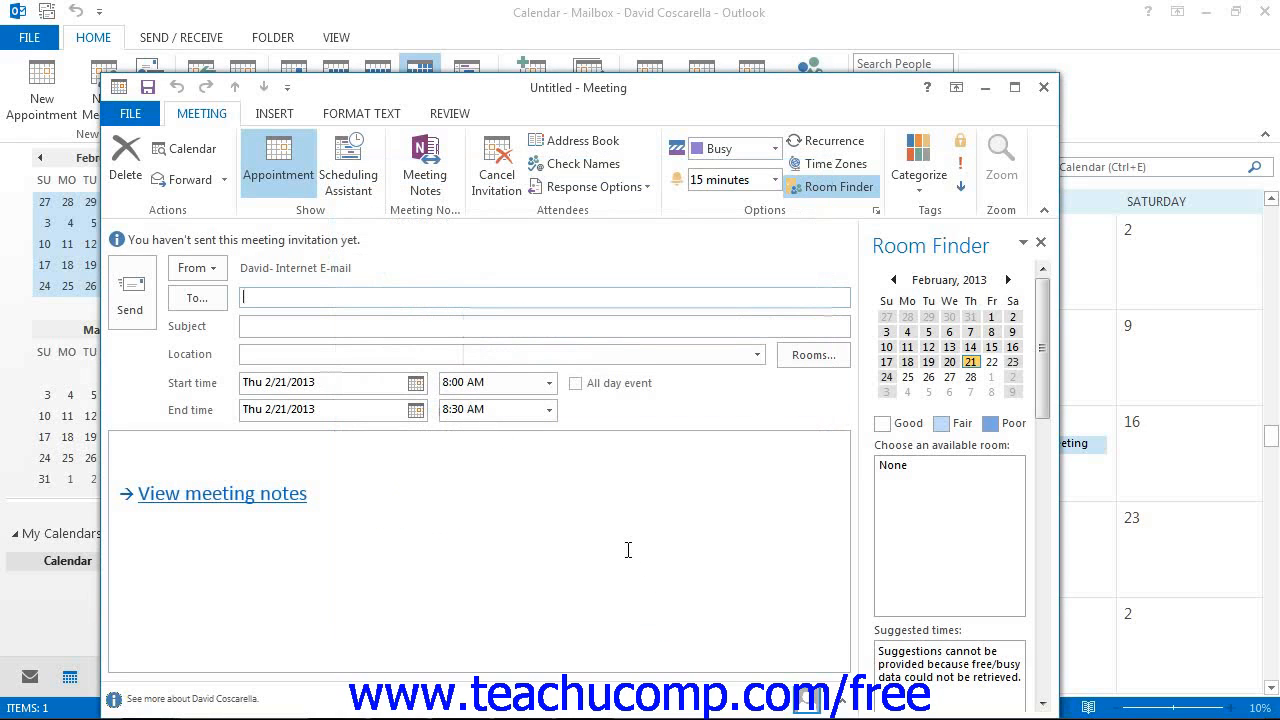
mouse_move(328, 494)
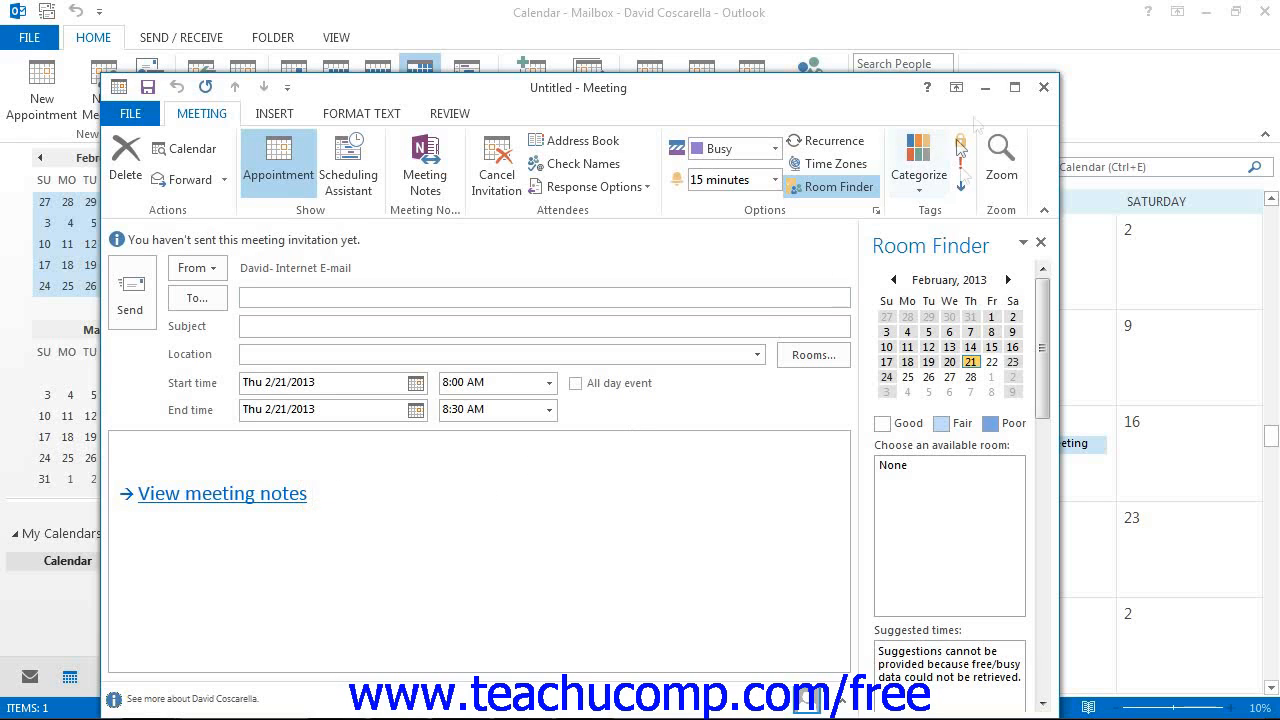
Close the meeting, save changes, and dismiss the reminder so it lands at 8:00 AM on February 21
click(1044, 88)
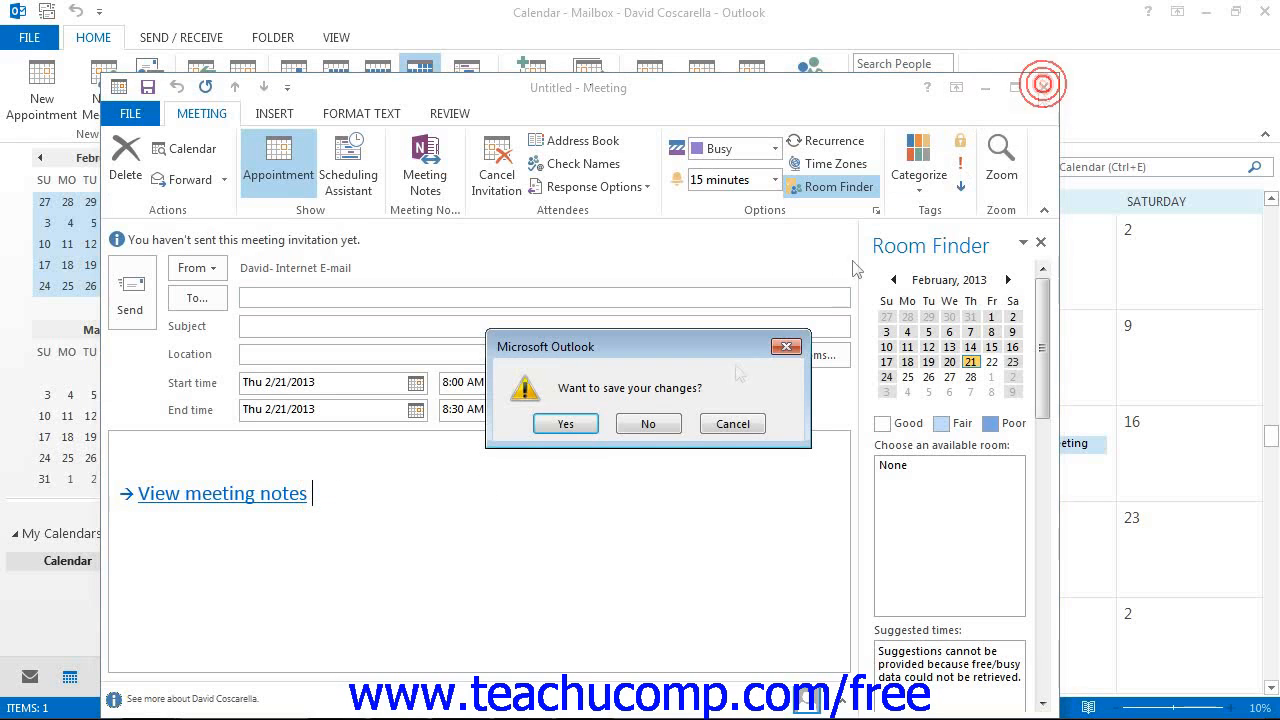
click(564, 424)
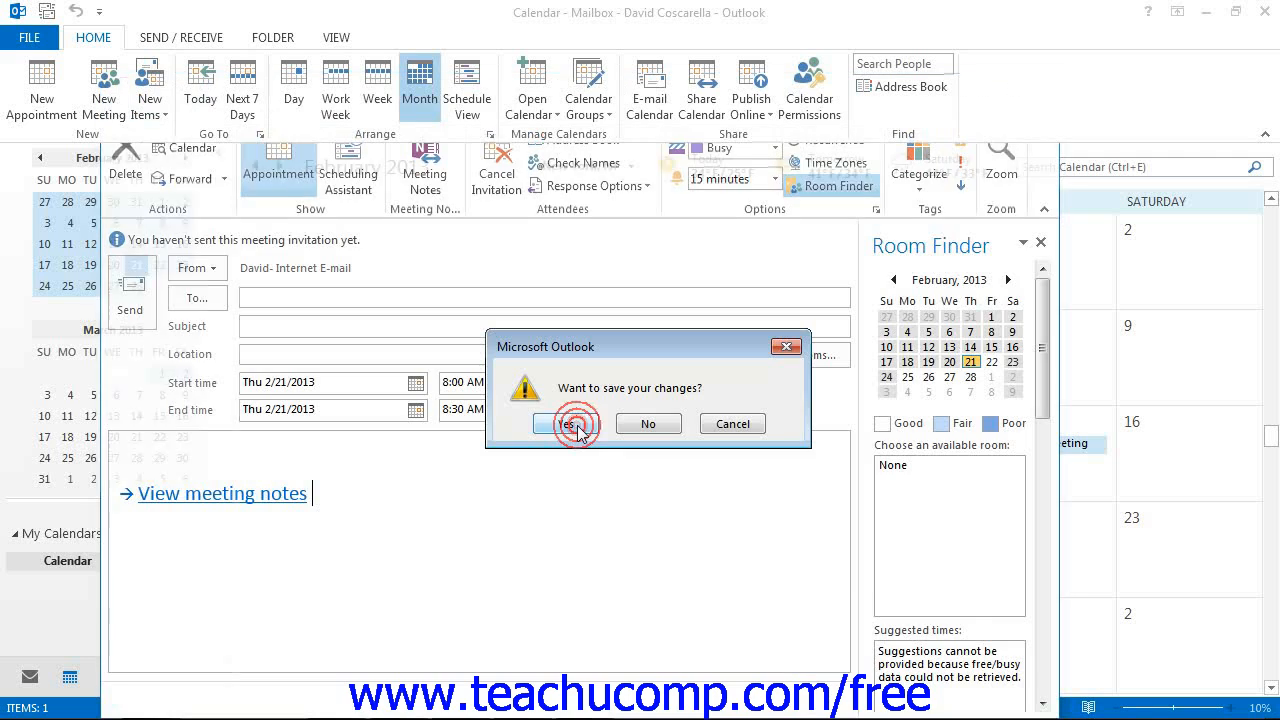
click(576, 424)
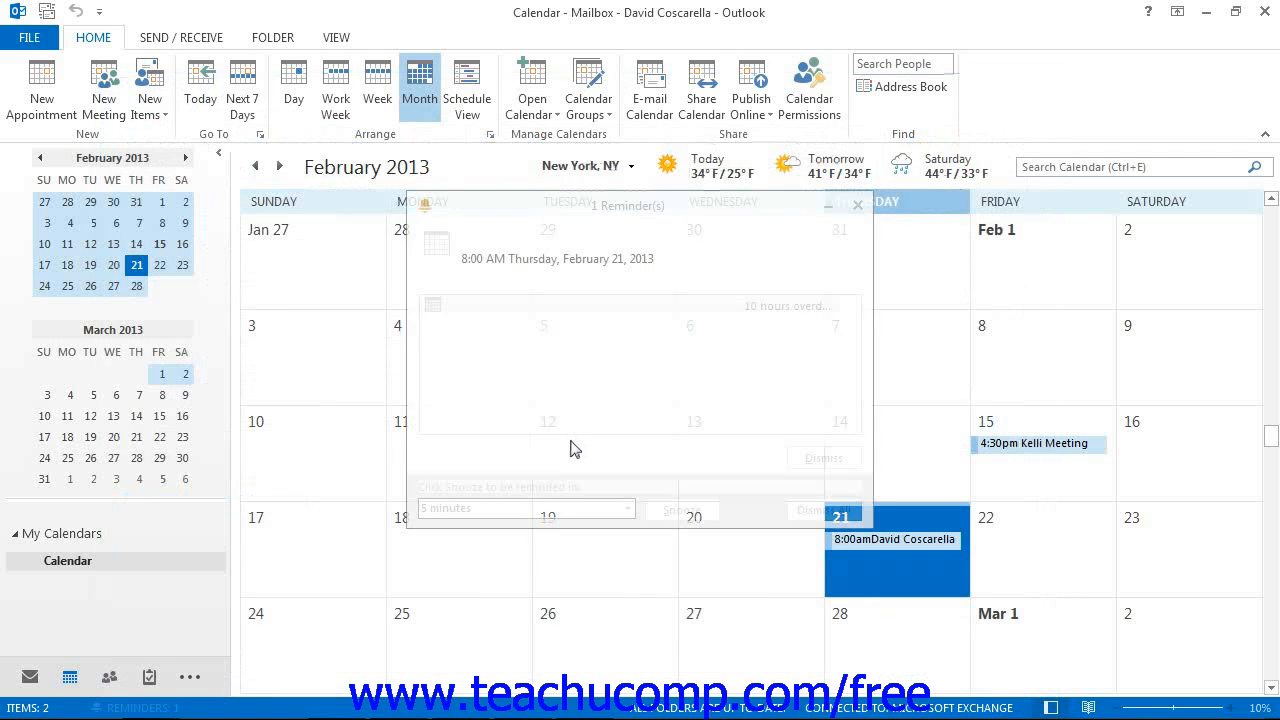